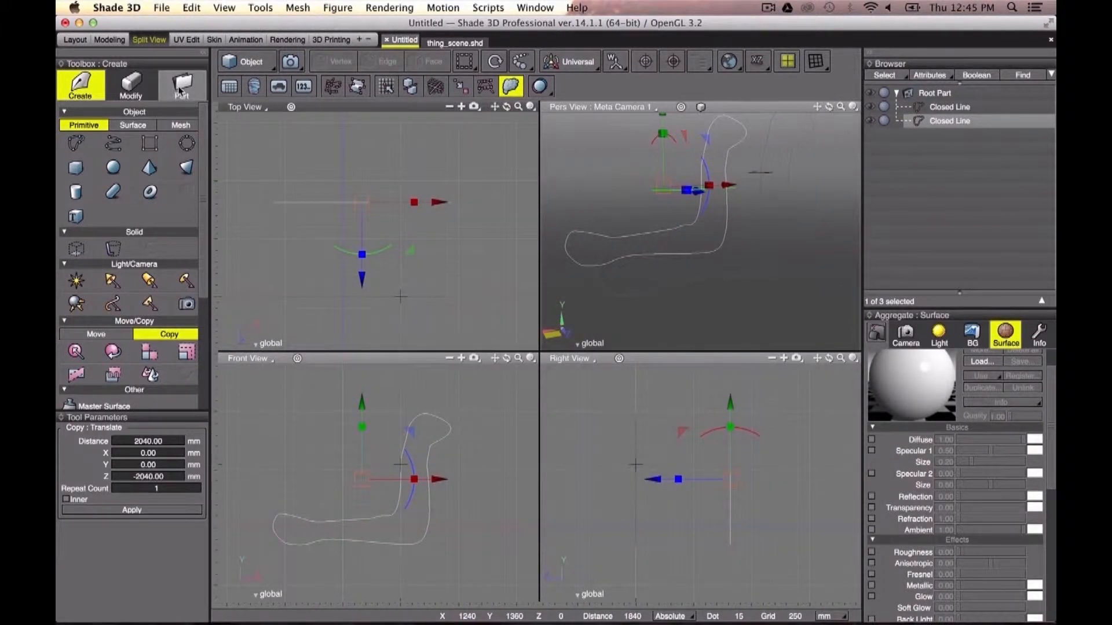
# Loft both closed chair-profile lines into a single Curved Surface from the Part toolbox.
pyautogui.click(180, 85)
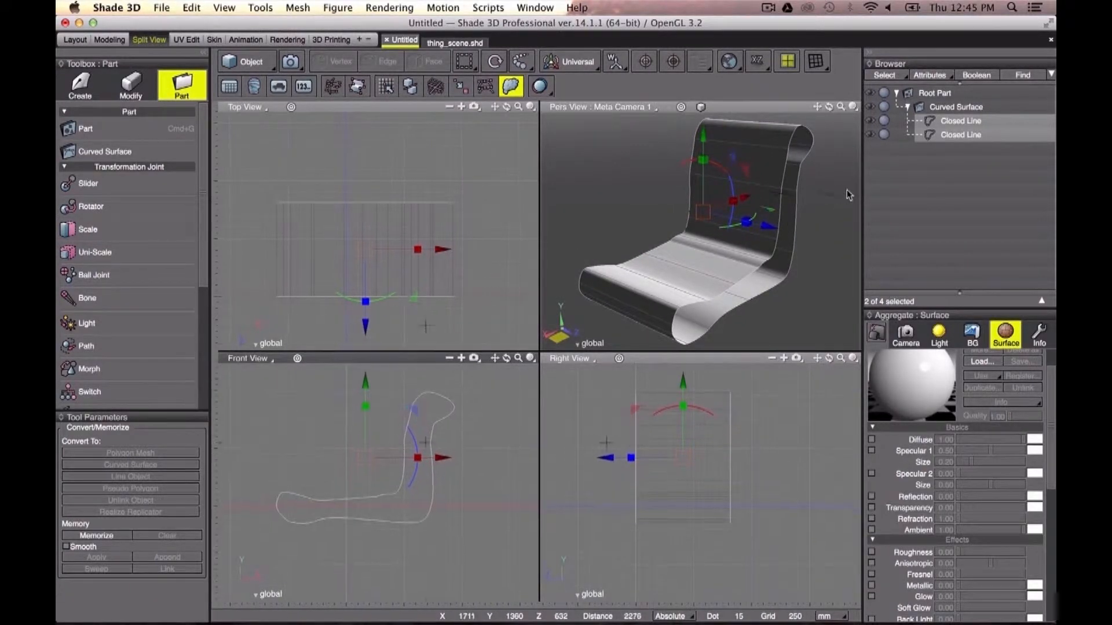
pyautogui.click(956, 107)
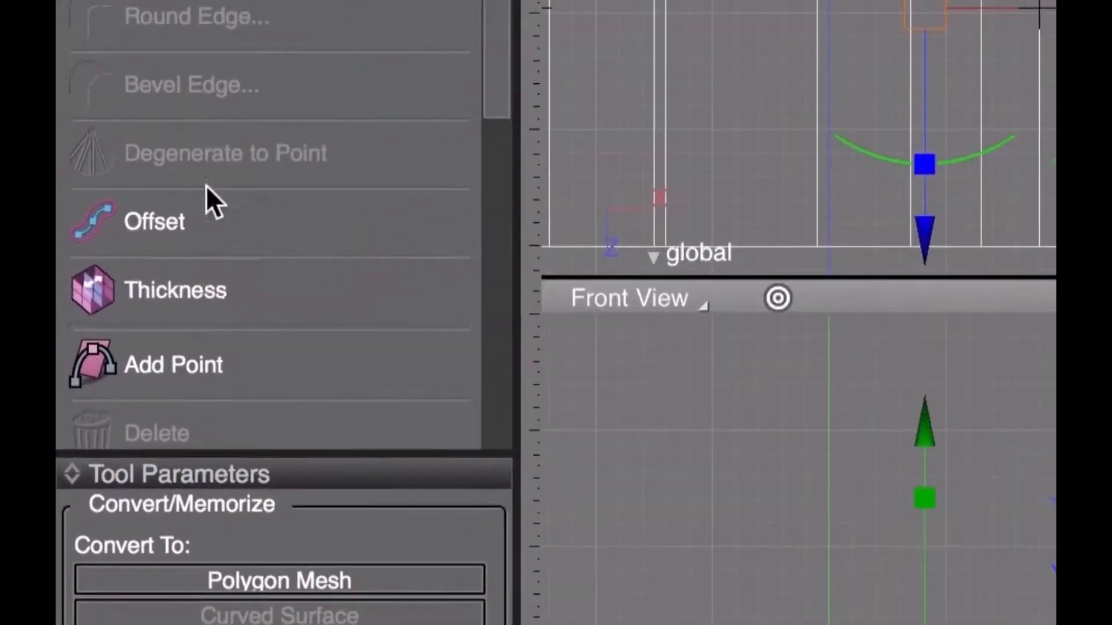
# Apply a 10 mm inward Thickness to the curved seat surface.
pyautogui.click(174, 290)
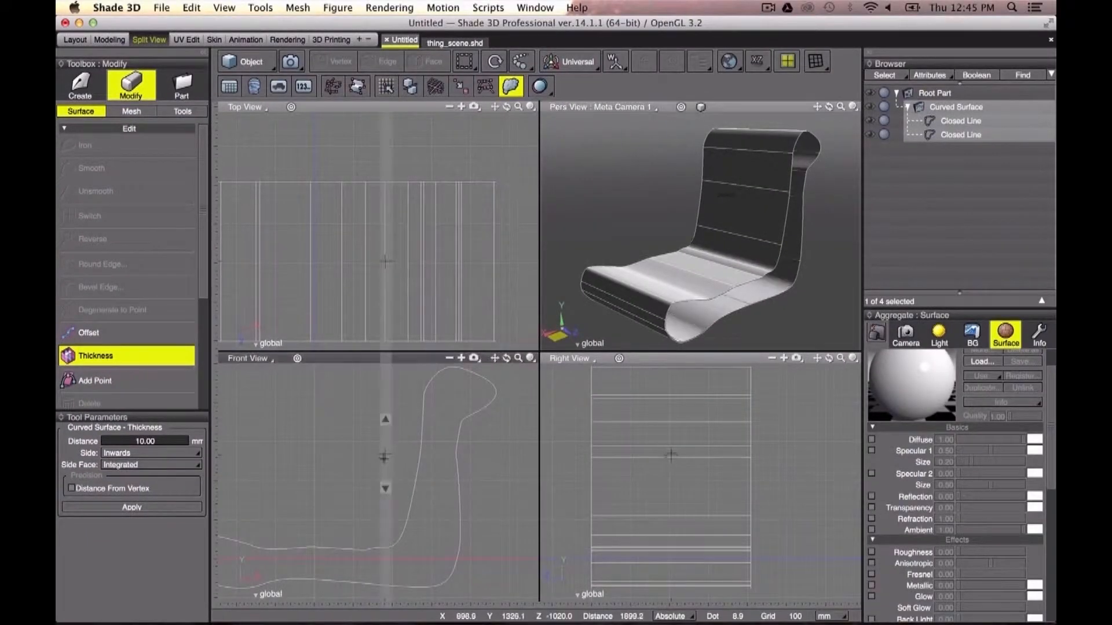
pyautogui.click(131, 507)
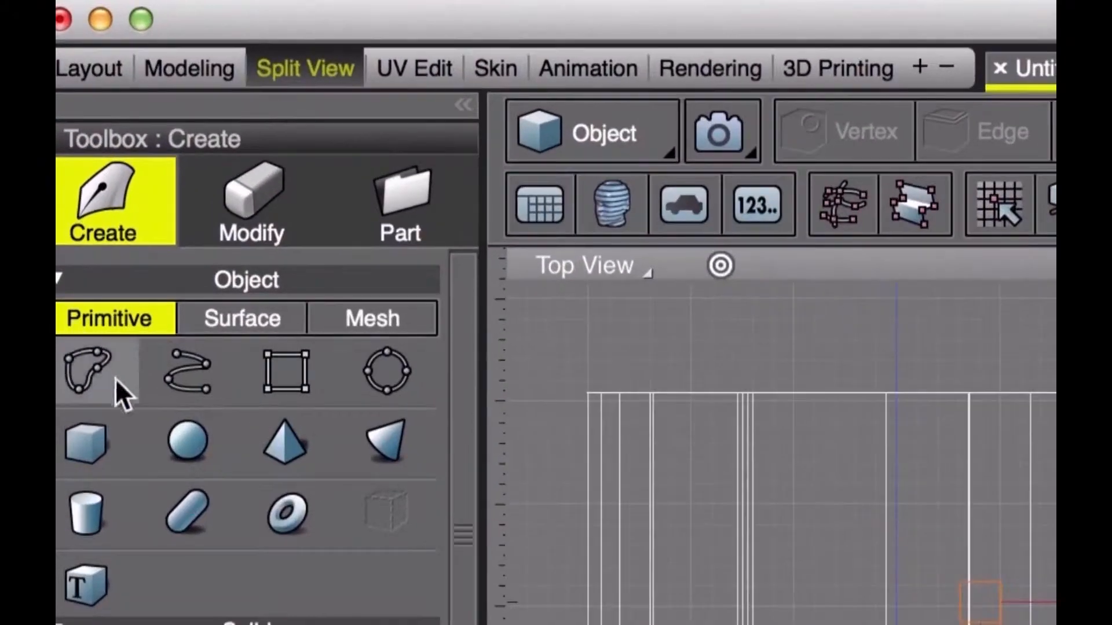
# Draw the curved open-line leg path in Front View and a small disk cross-section.
pyautogui.click(188, 371)
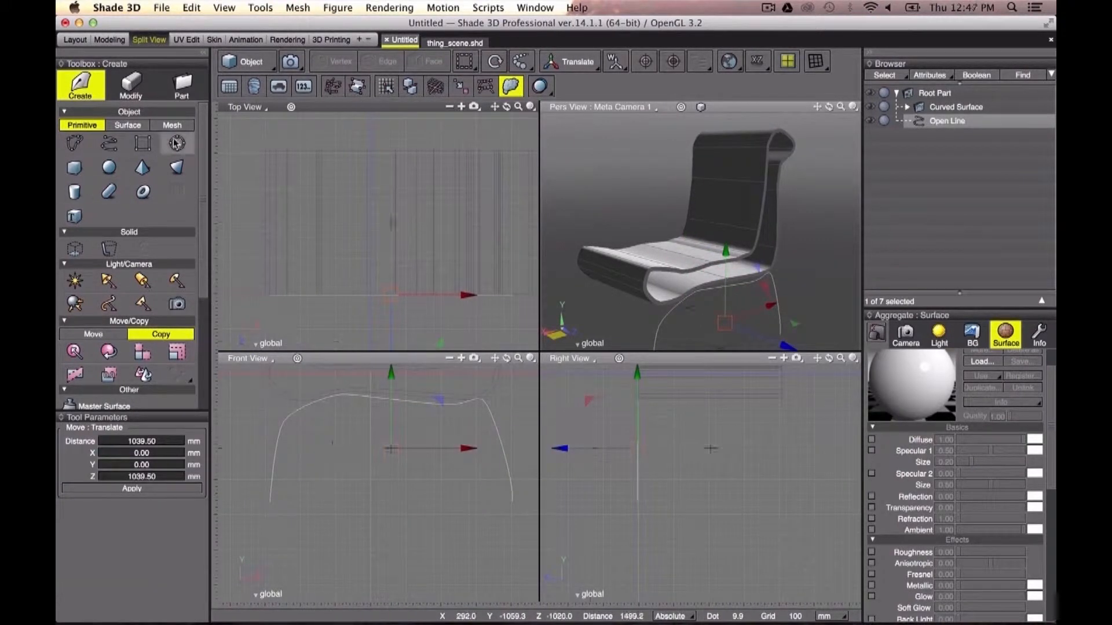
pyautogui.click(177, 142)
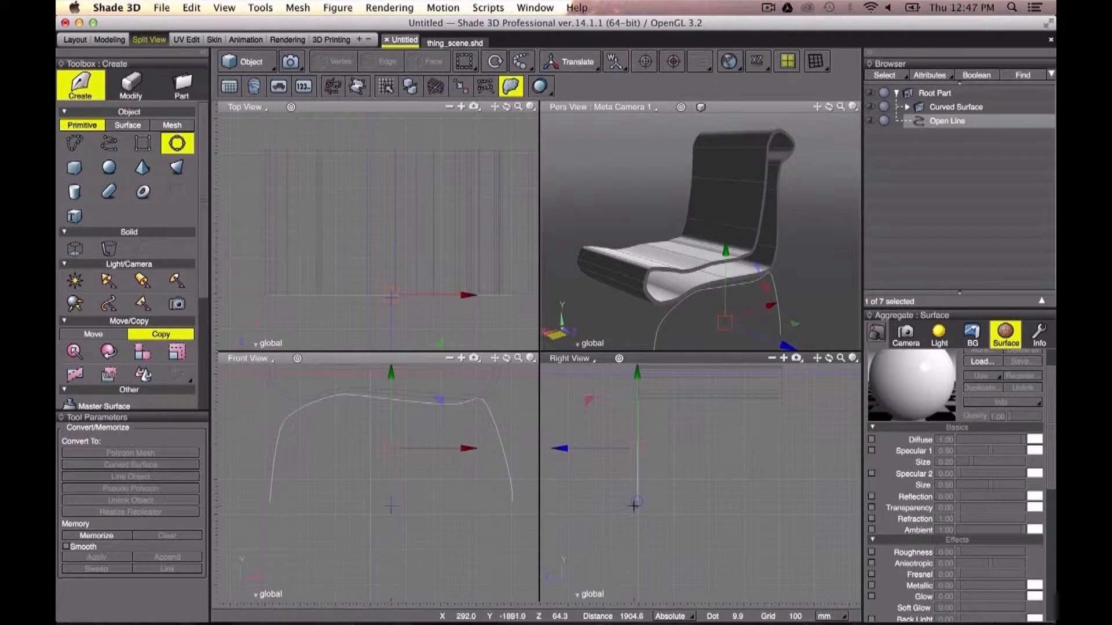
pyautogui.click(177, 143)
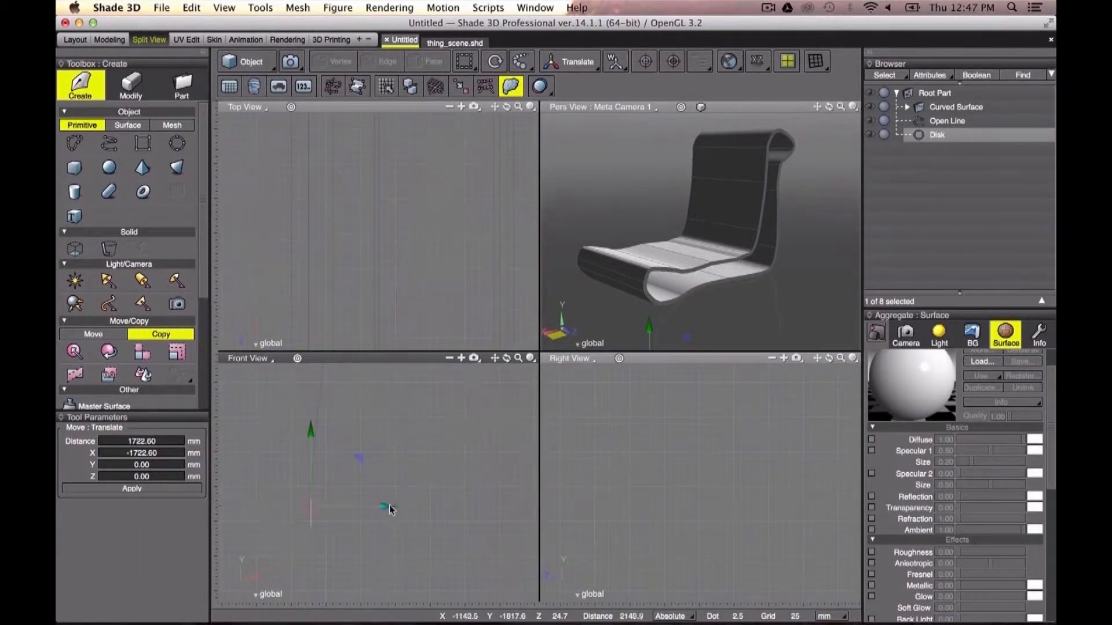
pyautogui.click(567, 61)
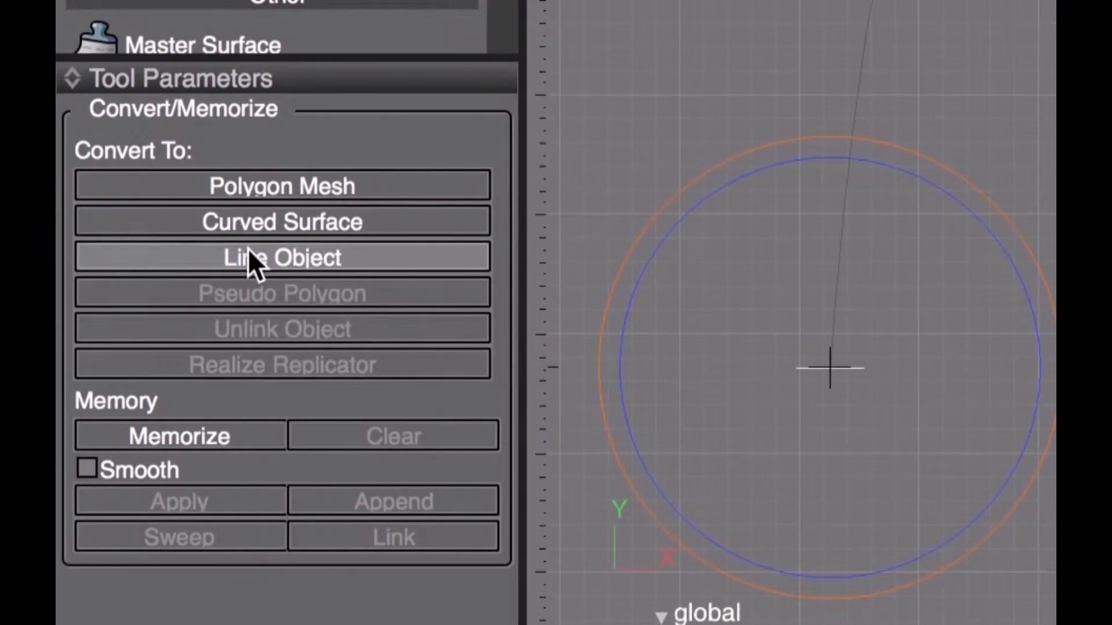
# Convert the disk to a line object and sweep it along the leg path.
pyautogui.click(282, 257)
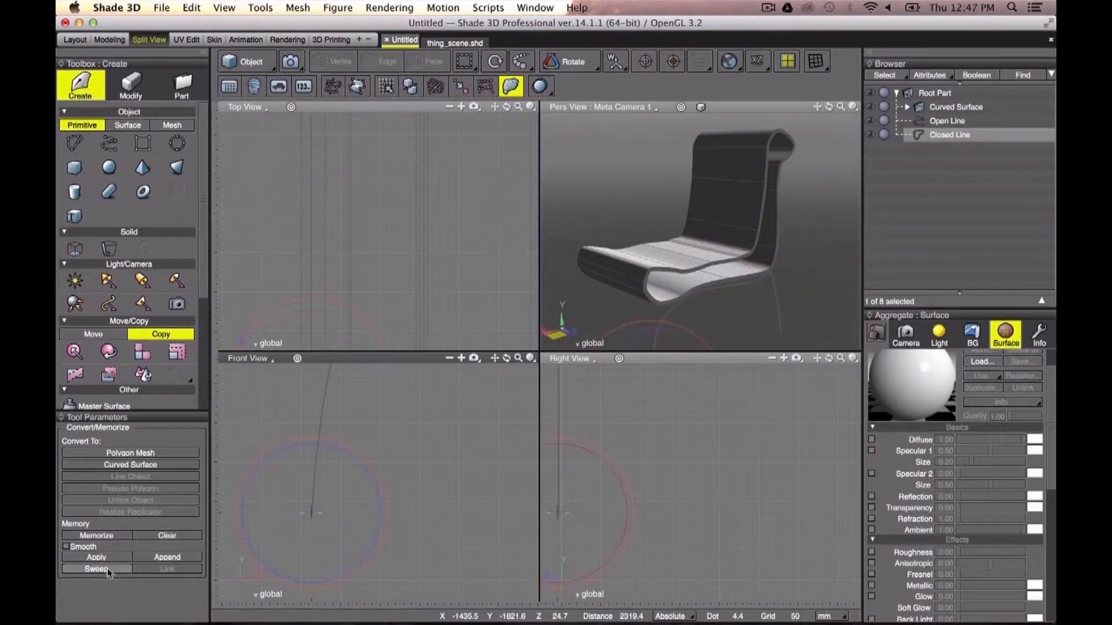
pyautogui.click(95, 569)
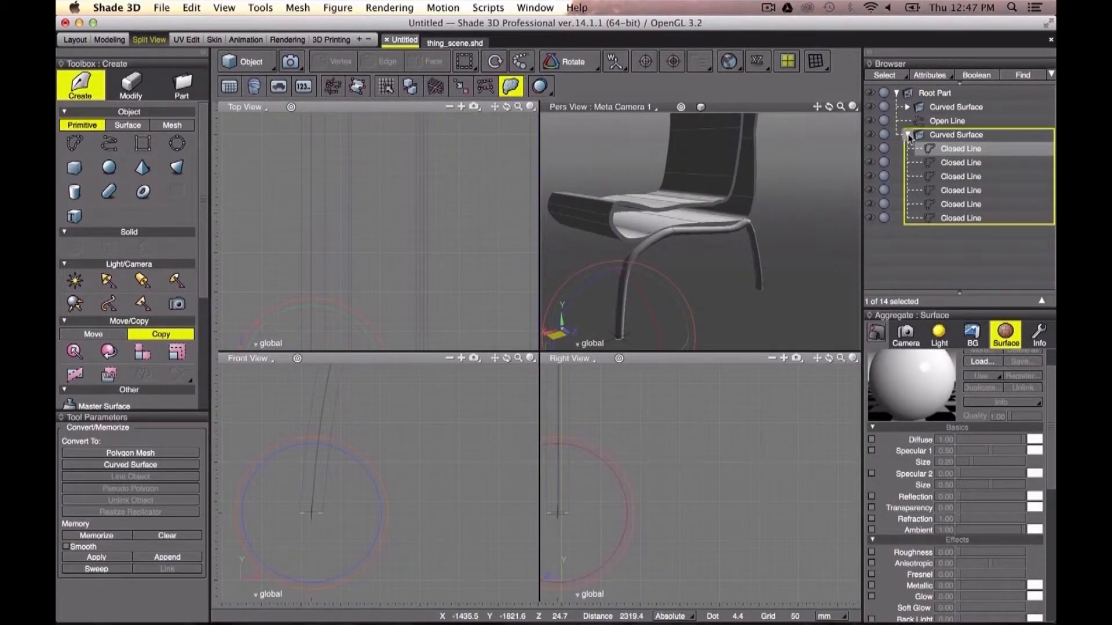
pyautogui.click(908, 135)
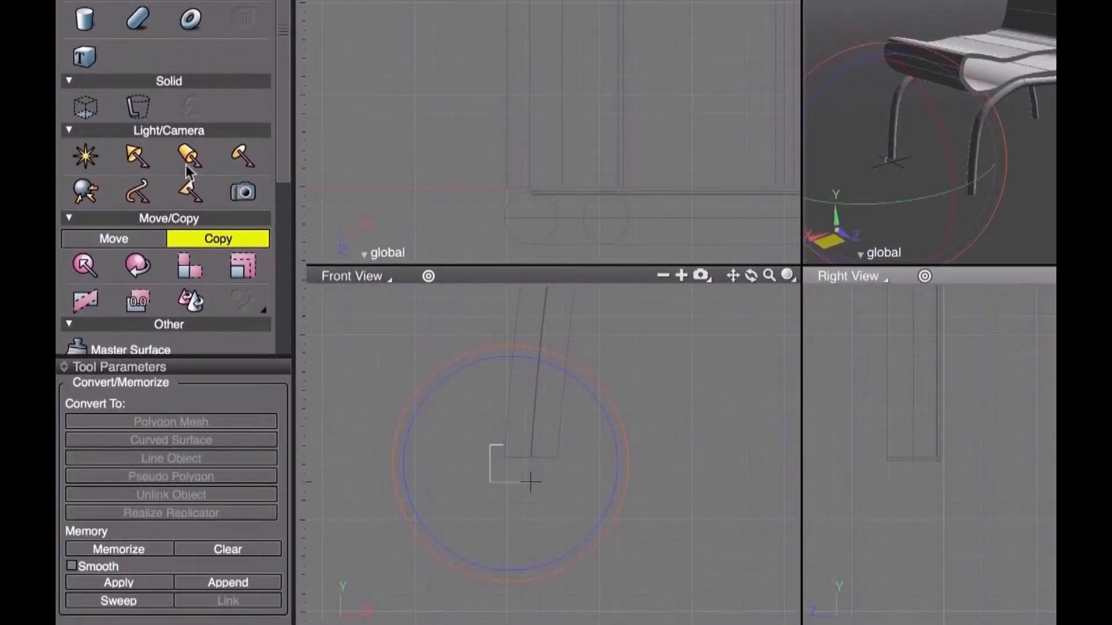
# Copy the swept leg to the other side and create a revolved open-line foot.
pyautogui.click(139, 107)
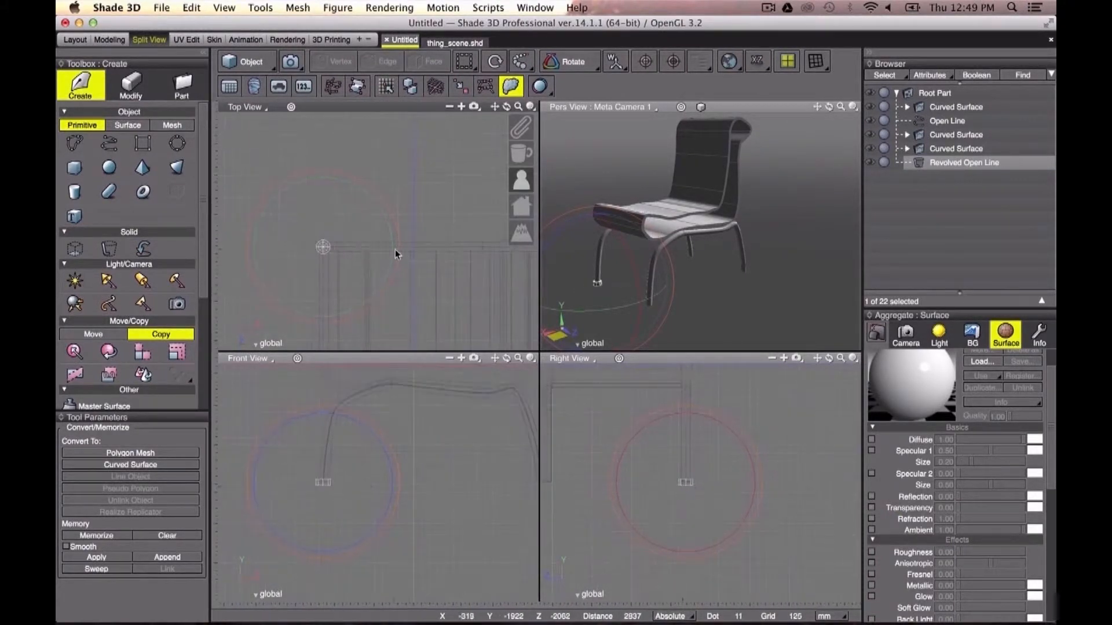
pyautogui.click(572, 61)
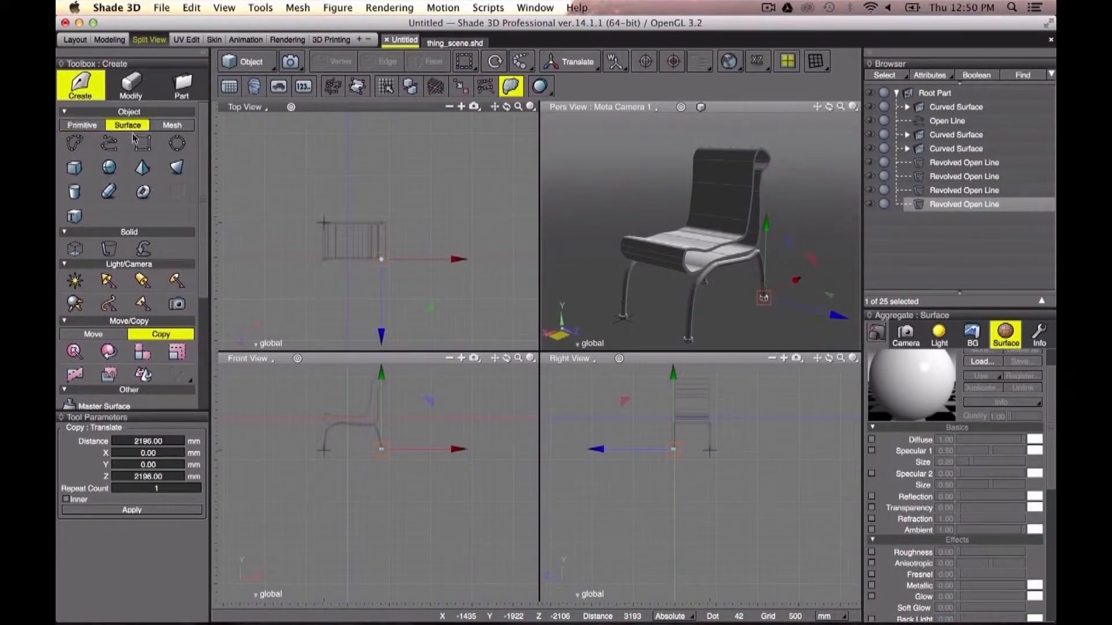
# Begin drawing a large rectangular closed line as the floor plane.
pyautogui.click(142, 142)
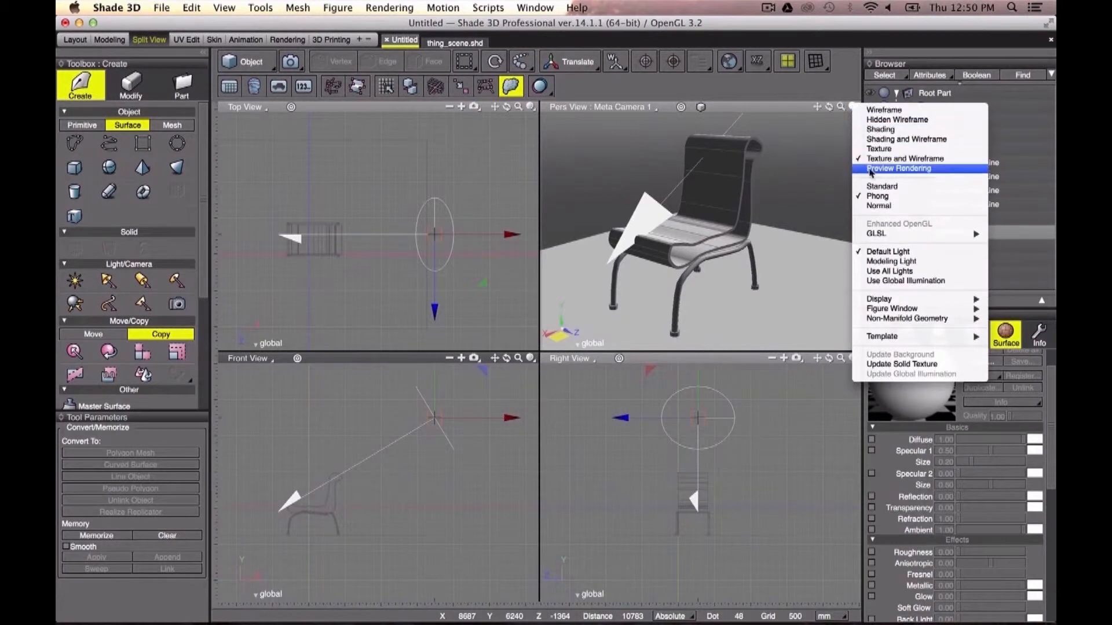
# Set the Perspective view to Preview Rendering and change the distribution light's colour.
pyautogui.click(899, 168)
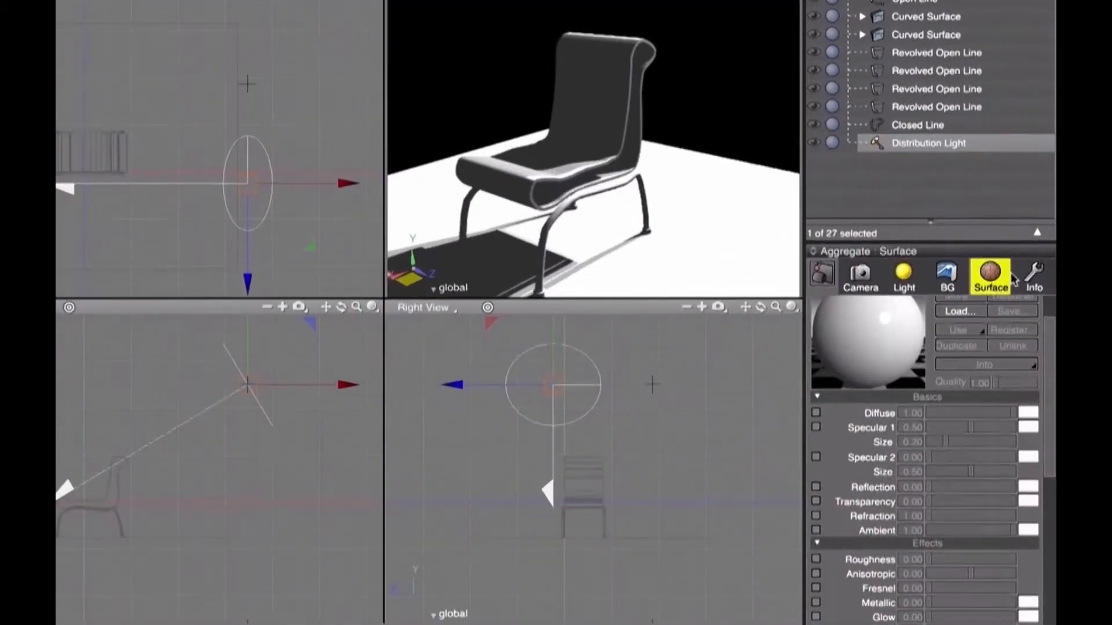
pyautogui.click(1033, 275)
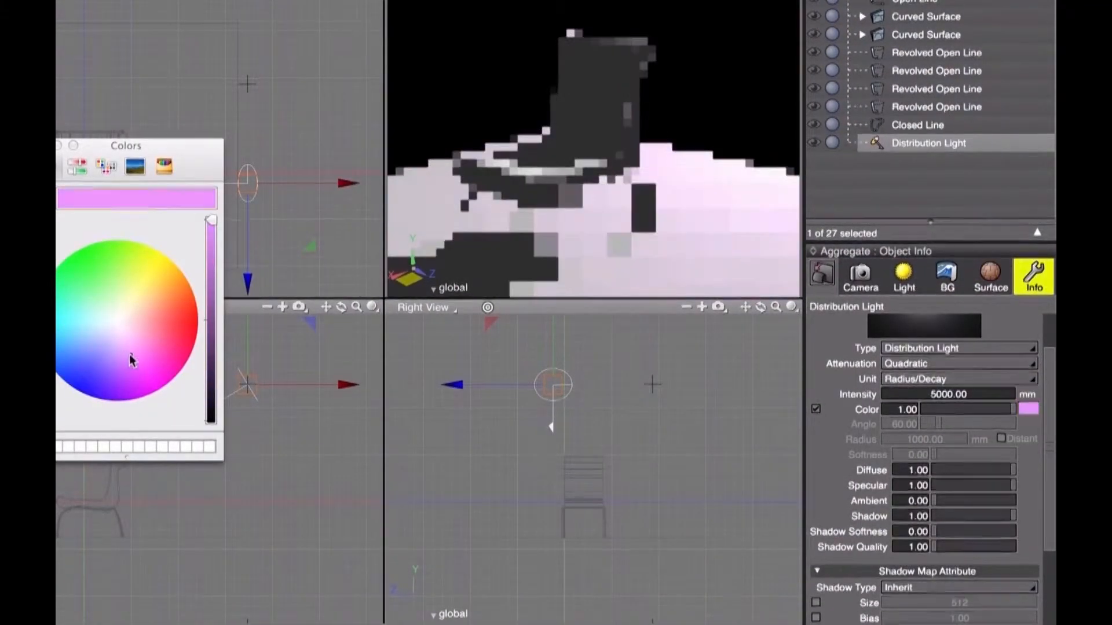
pyautogui.click(154, 306)
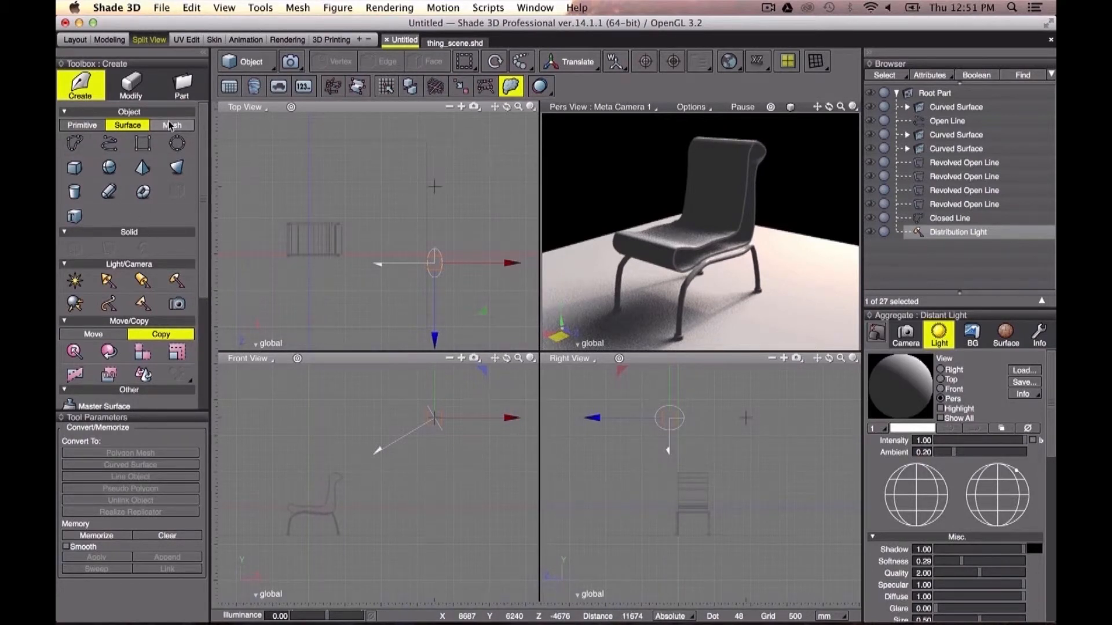
pyautogui.moveTo(170, 125)
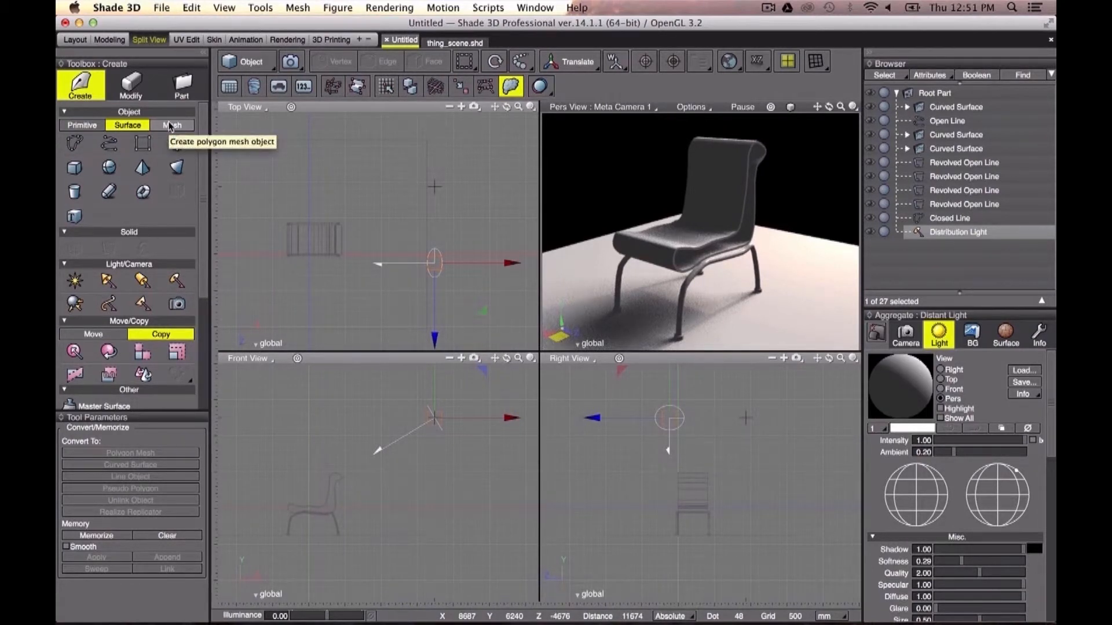
# Switch to polygon mesh creation and bring up the mesh shape tools.
pyautogui.click(171, 125)
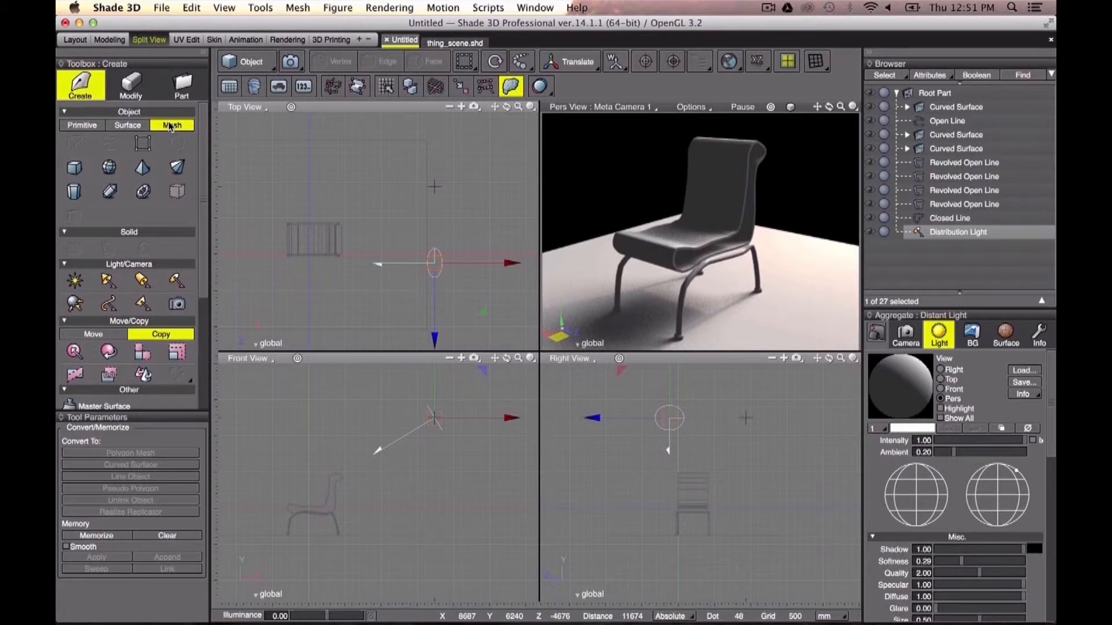
pyautogui.click(109, 167)
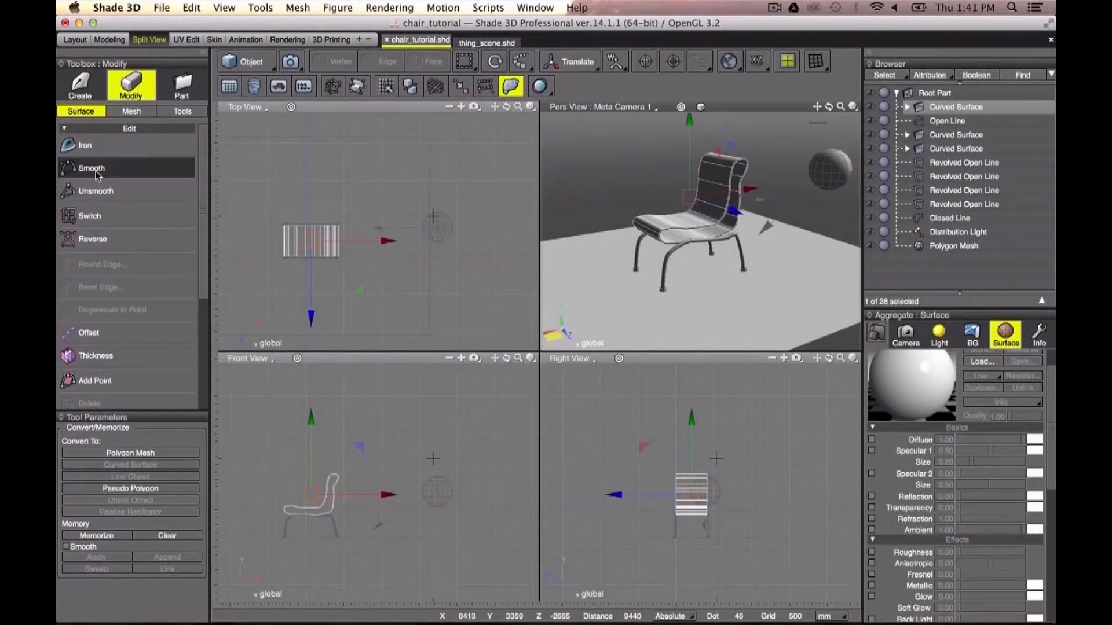
pyautogui.moveTo(85, 146)
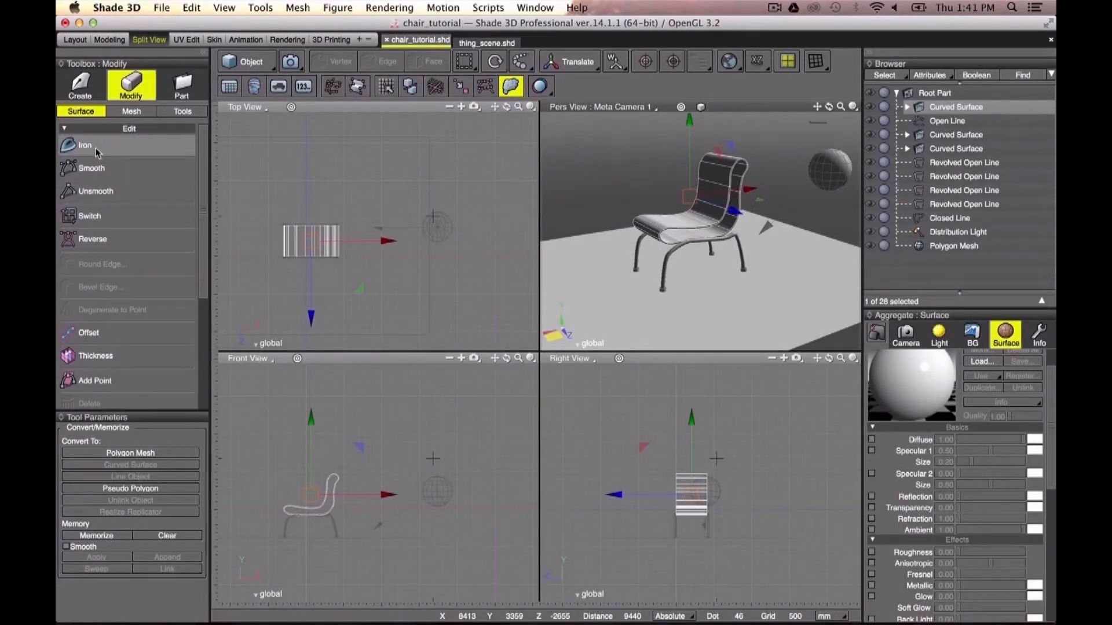